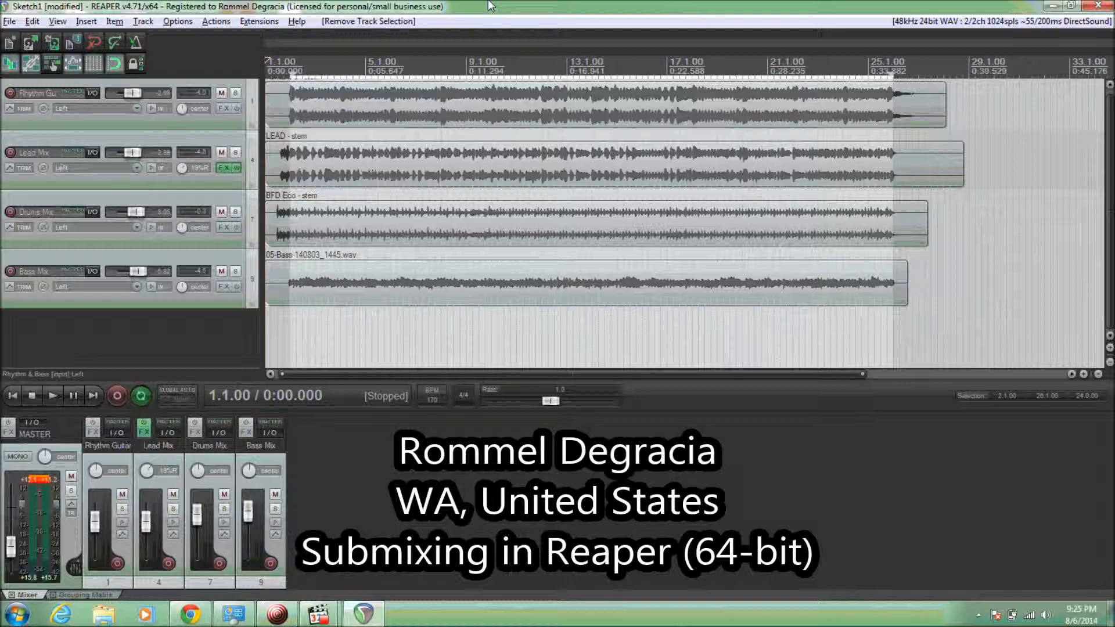
Step: Open the Windows Start menu and dismiss it to return to REAPER
left_click(16, 614)
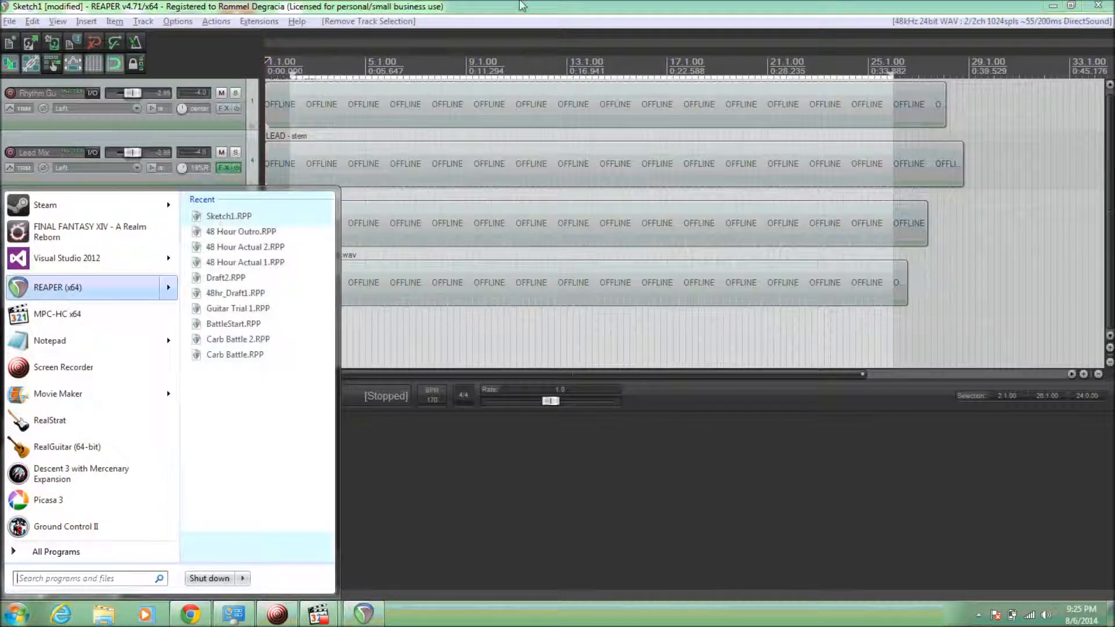
left_click(523, 19)
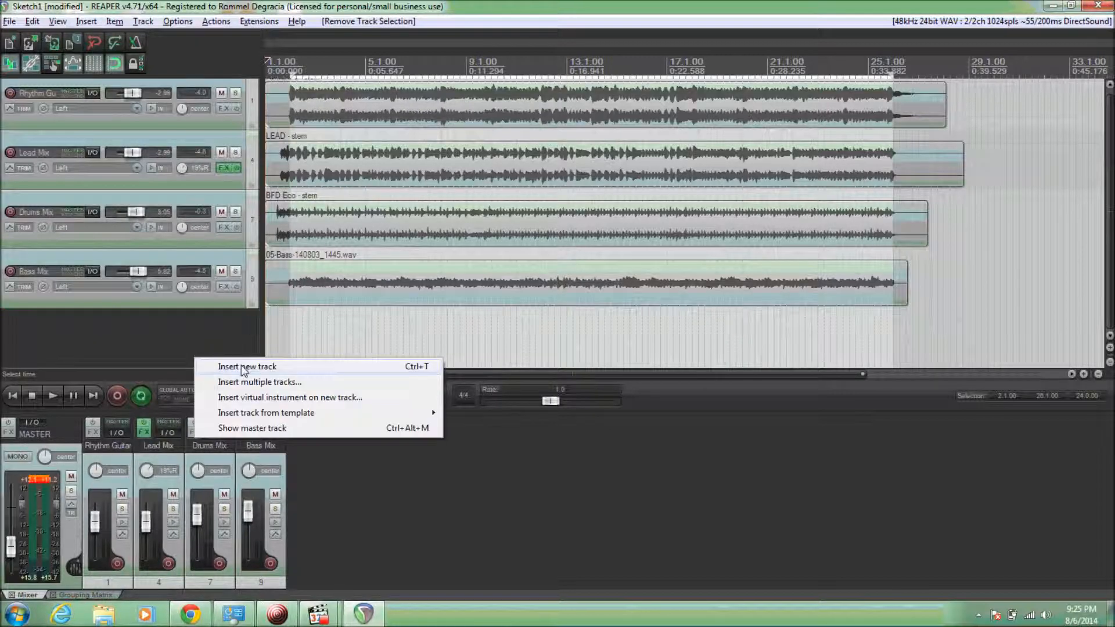
Step: Insert a new empty track at the top and open its I/O routing window
left_click(247, 367)
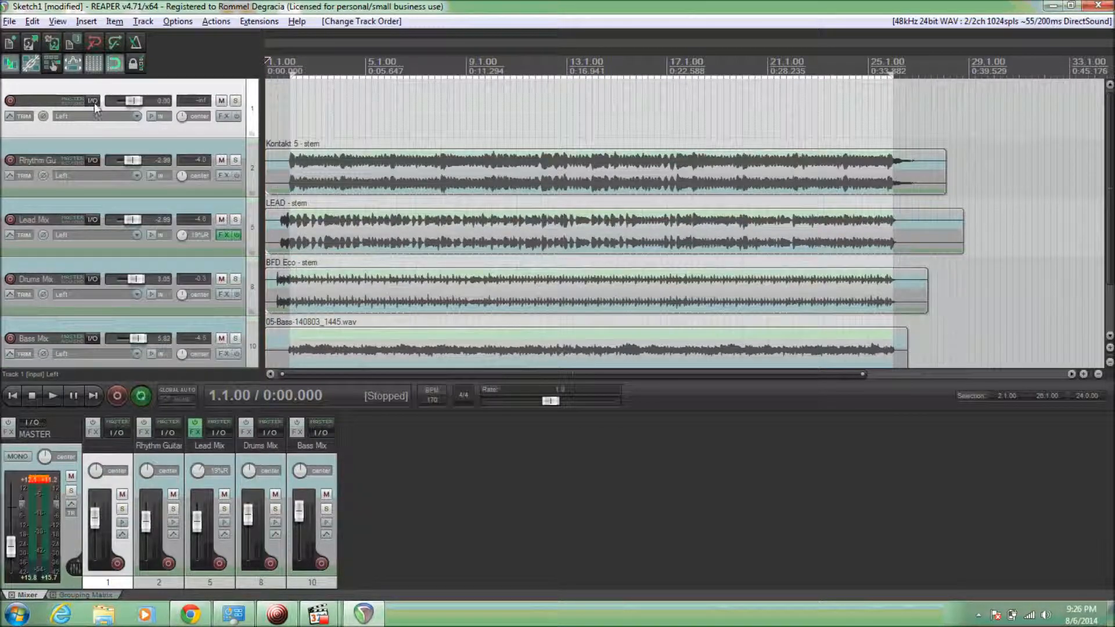
left_click(91, 100)
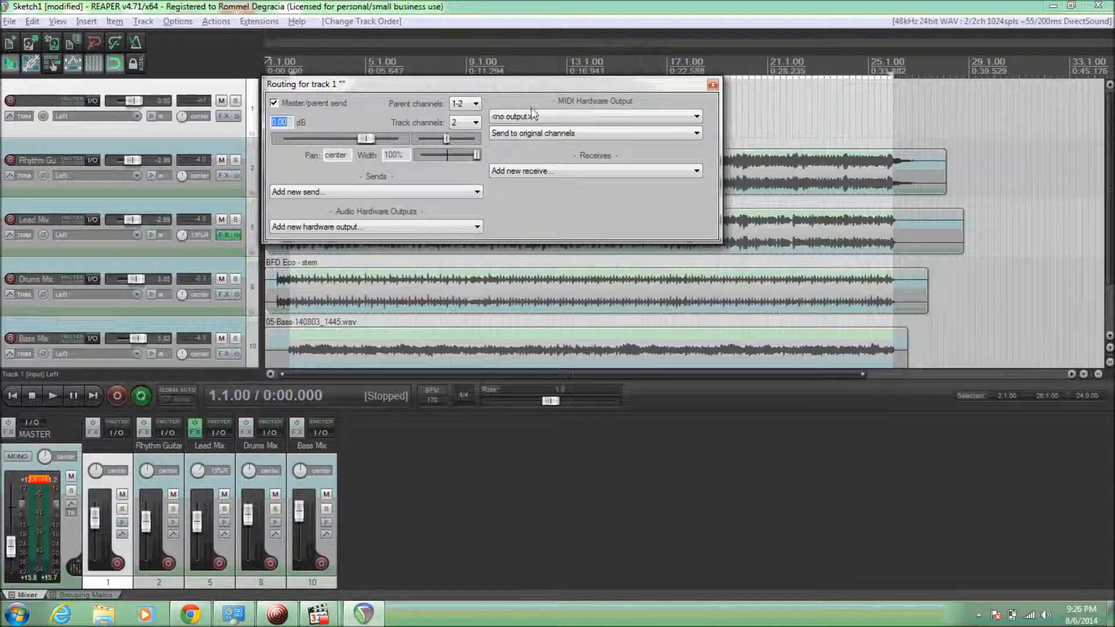
mouse_move(576, 171)
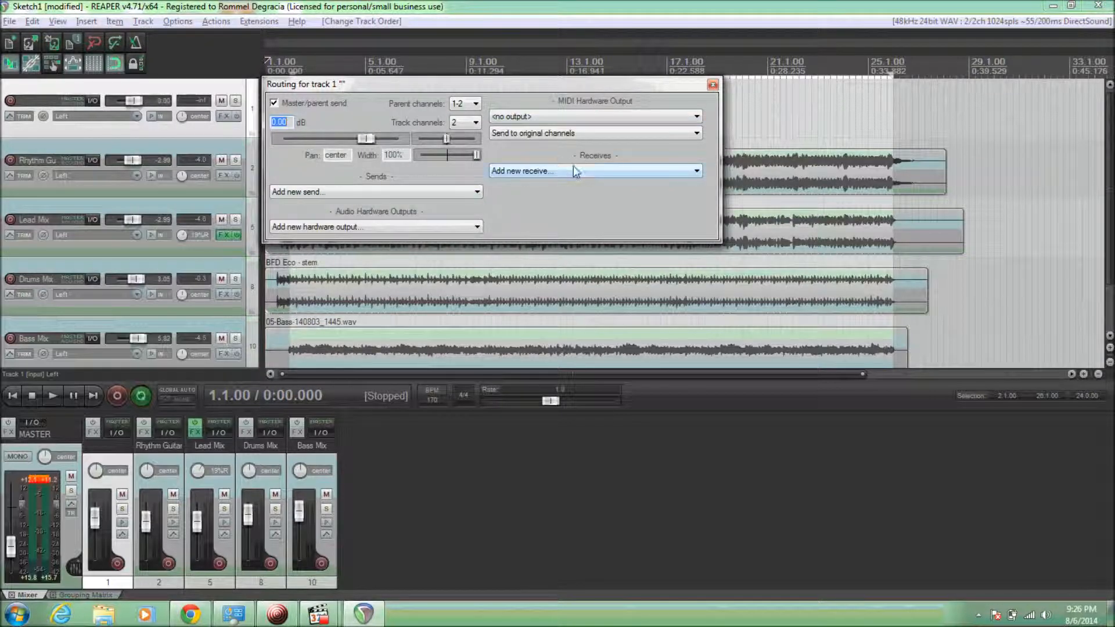
mouse_move(368, 183)
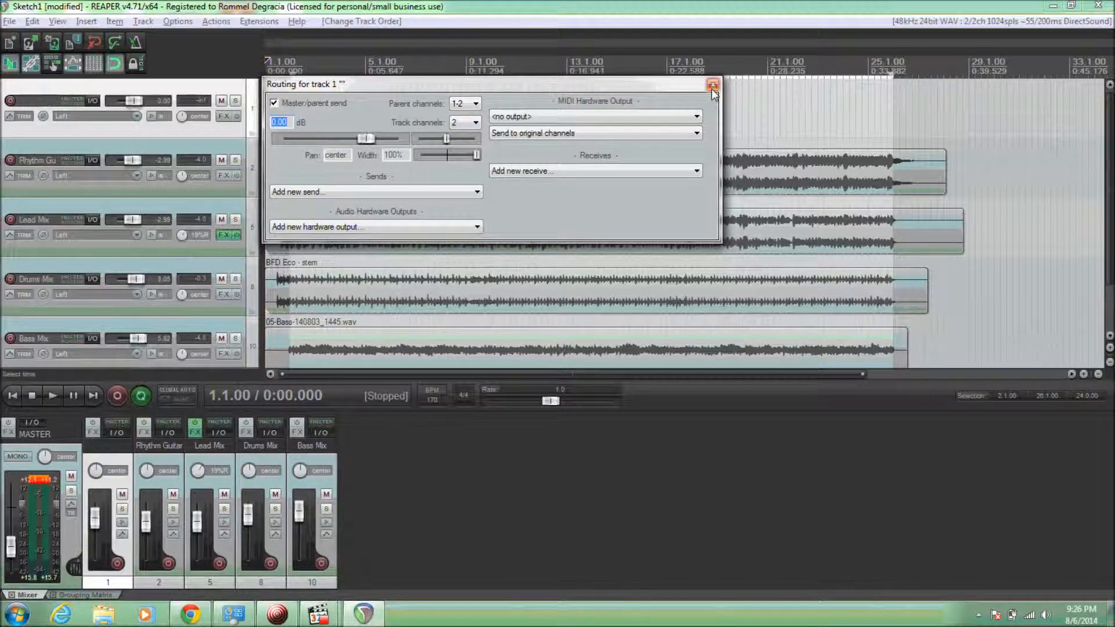
Step: Close the new track's routing window, then briefly play and stop the four stems
left_click(713, 84)
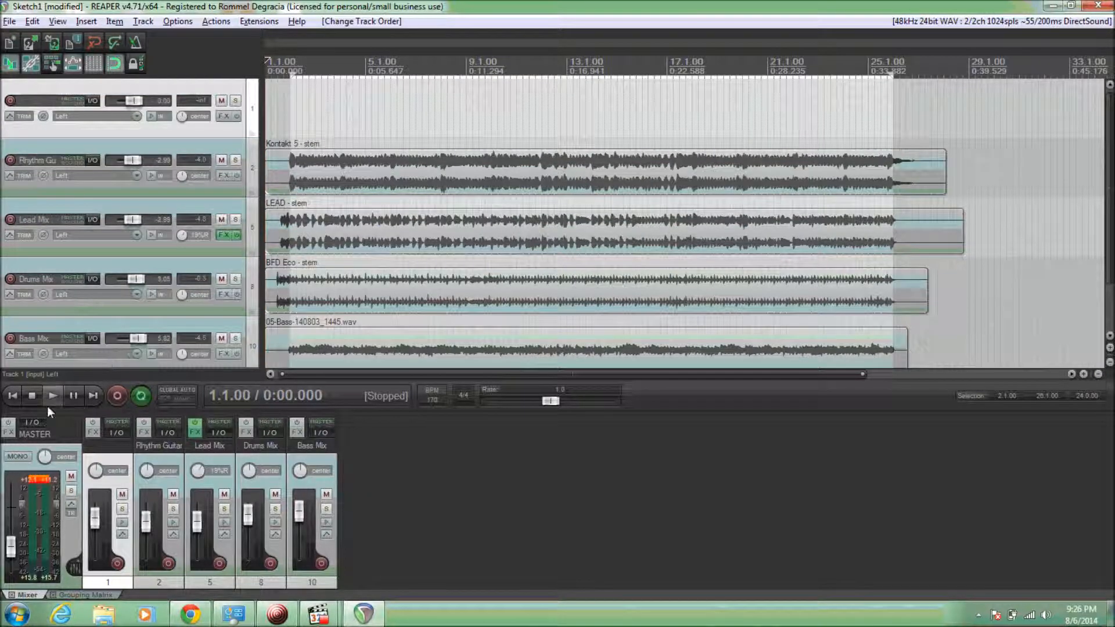
left_click(51, 395)
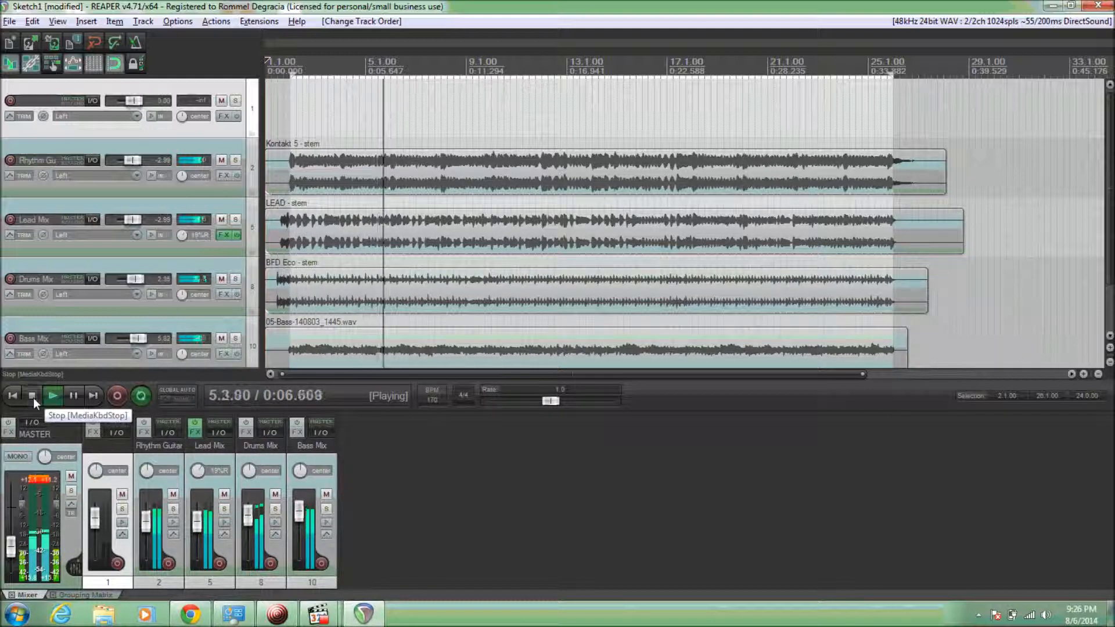
left_click(32, 395)
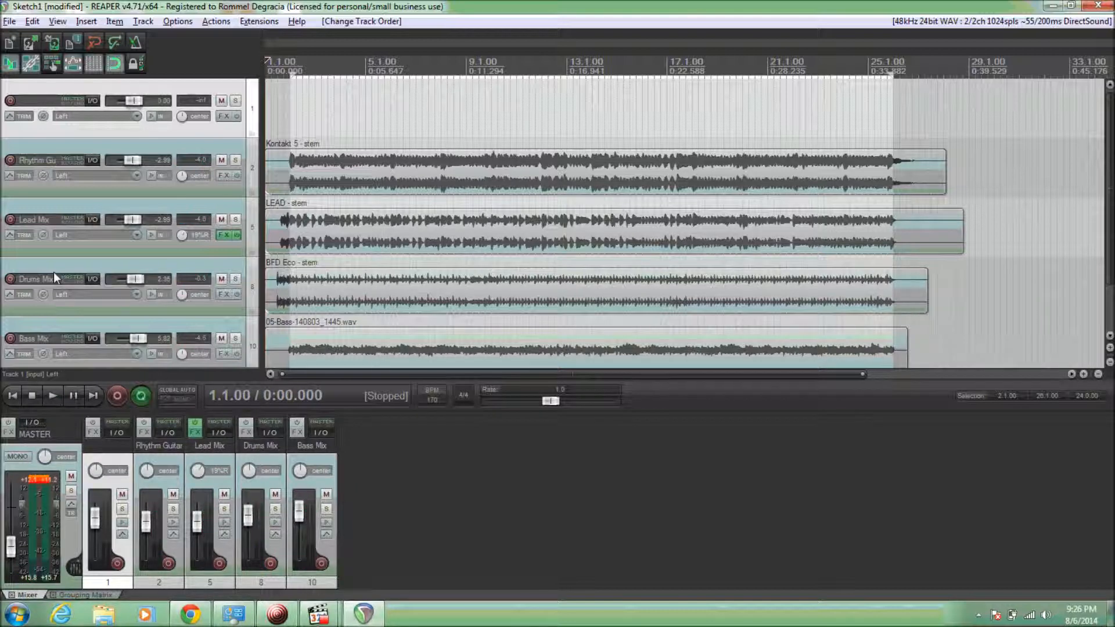
mouse_move(53, 170)
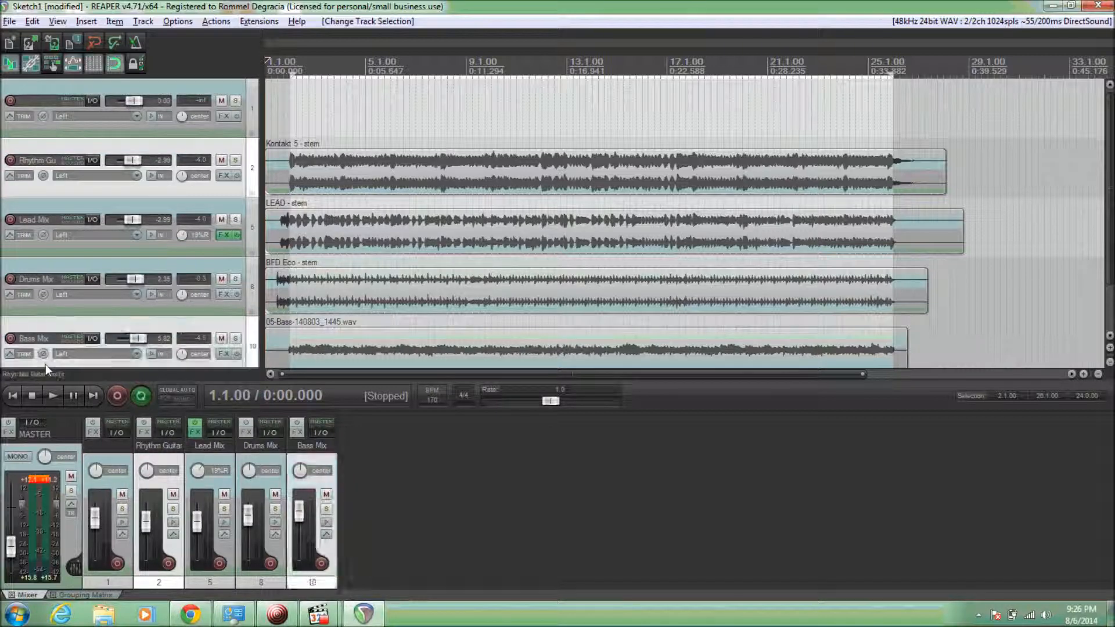
mouse_move(104, 188)
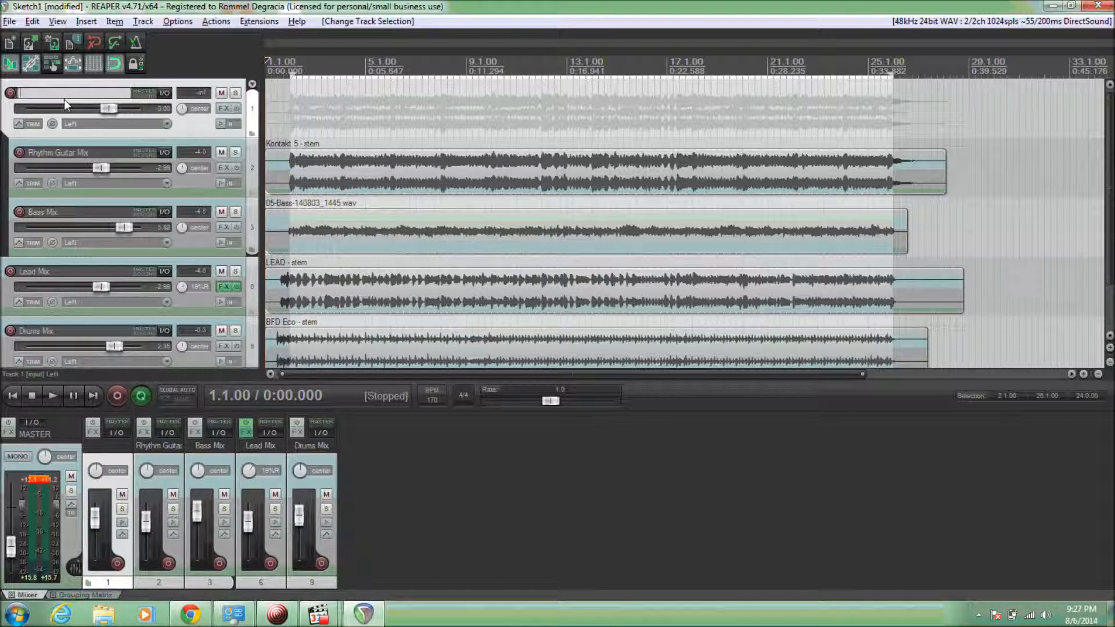
Step: Name track 1 'Rhythm & Bass' and ride its fader to about -0.85 dB during playback
type("Rhythm & Bass")
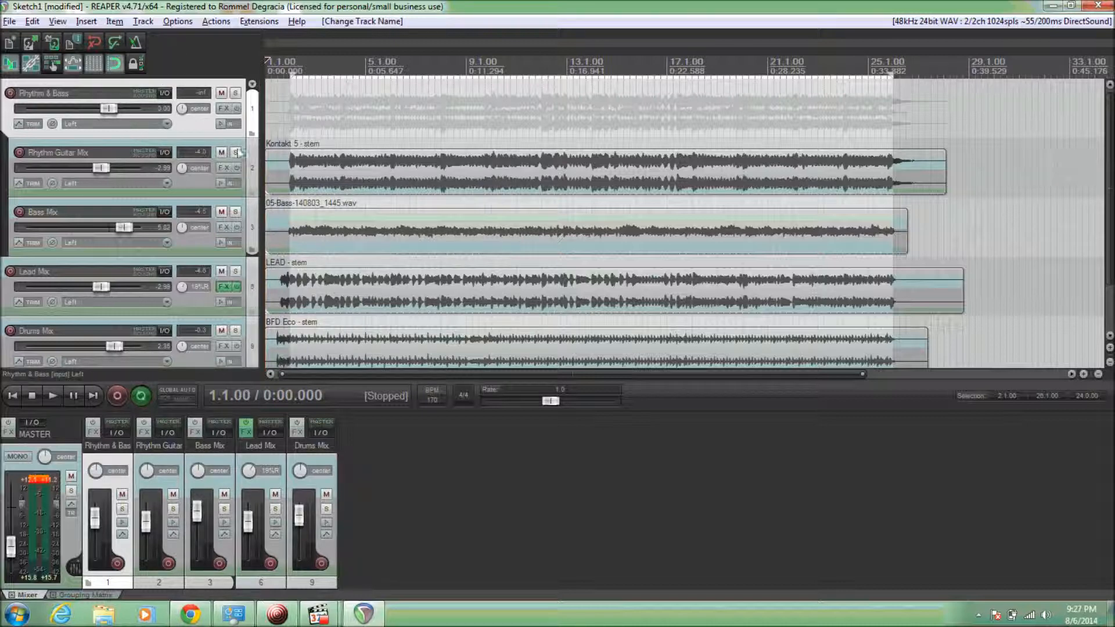
left_click(51, 396)
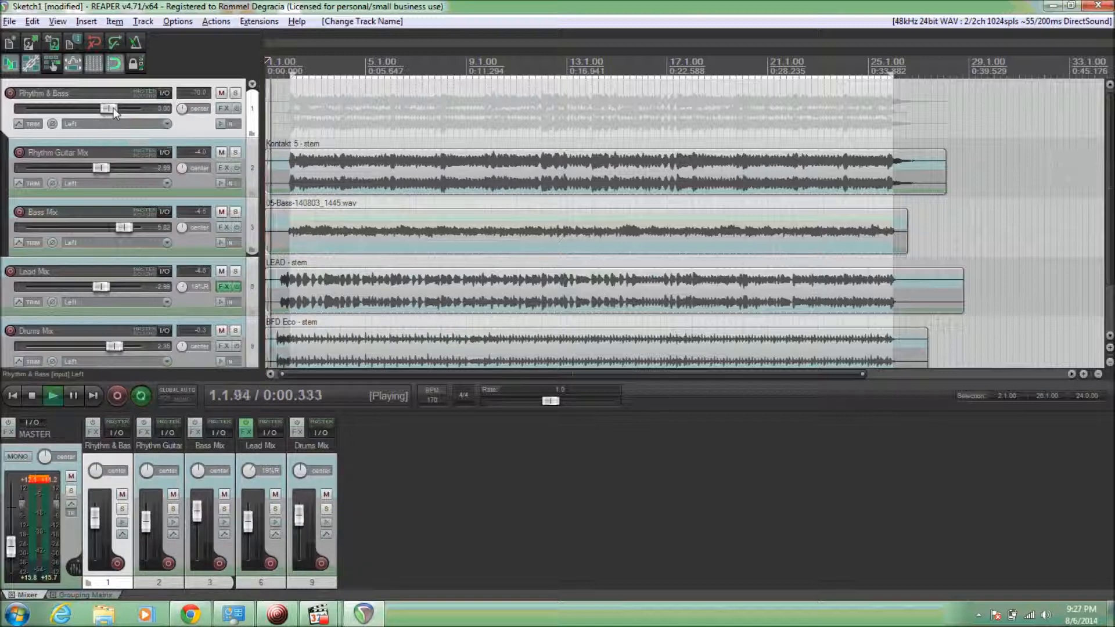
left_click_drag(114, 108, 34, 108)
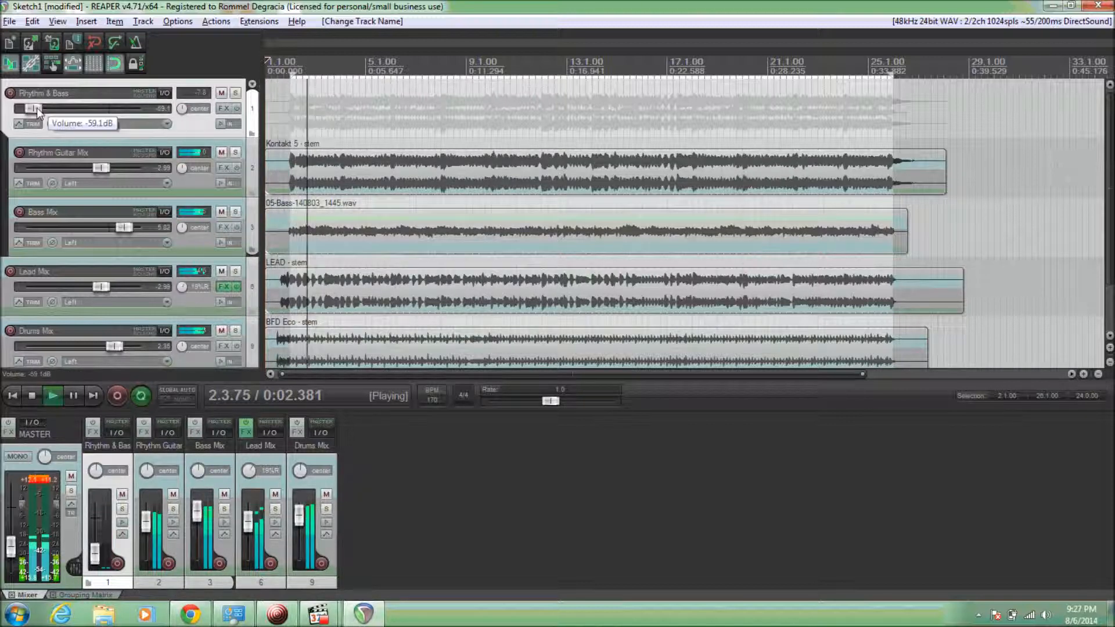
left_click_drag(37, 108, 92, 108)
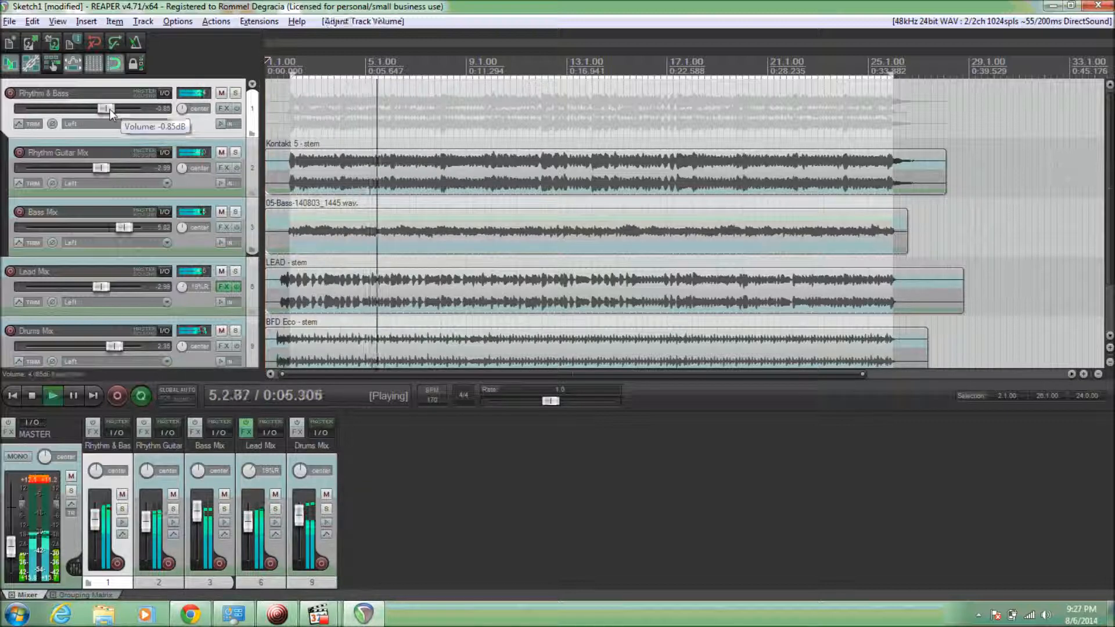
left_click(31, 396)
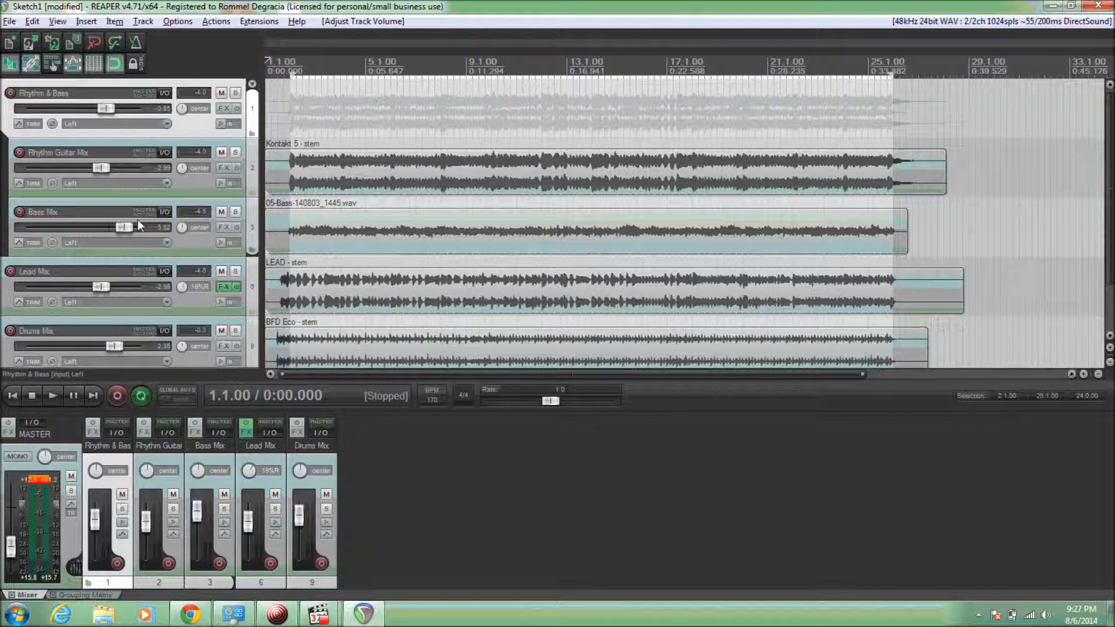
mouse_move(104, 160)
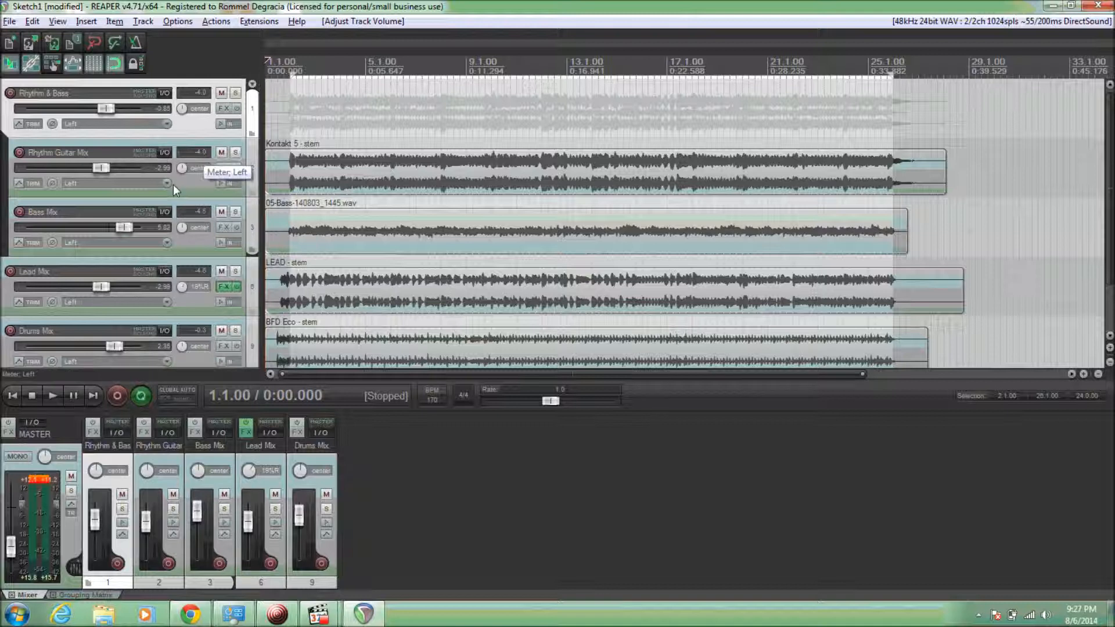
mouse_move(258, 180)
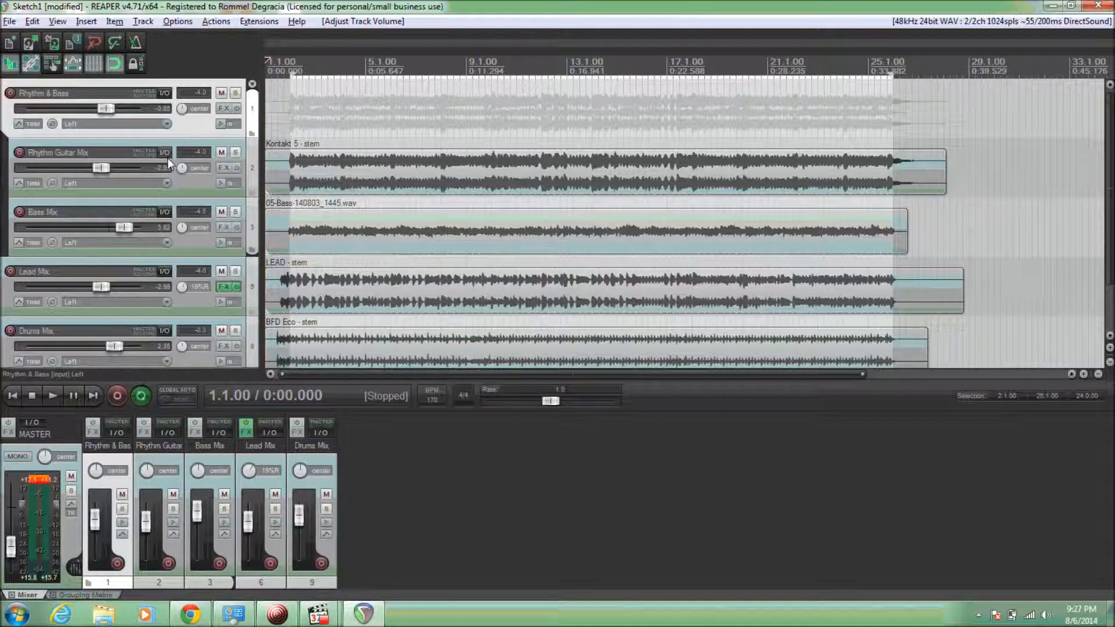
mouse_move(165, 152)
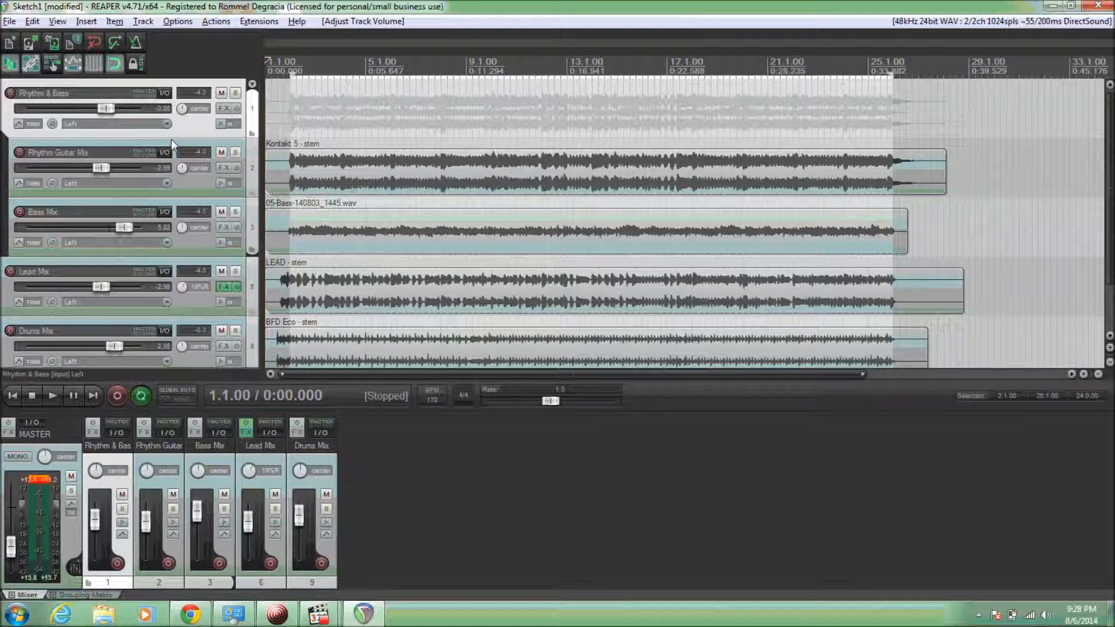
mouse_move(184, 122)
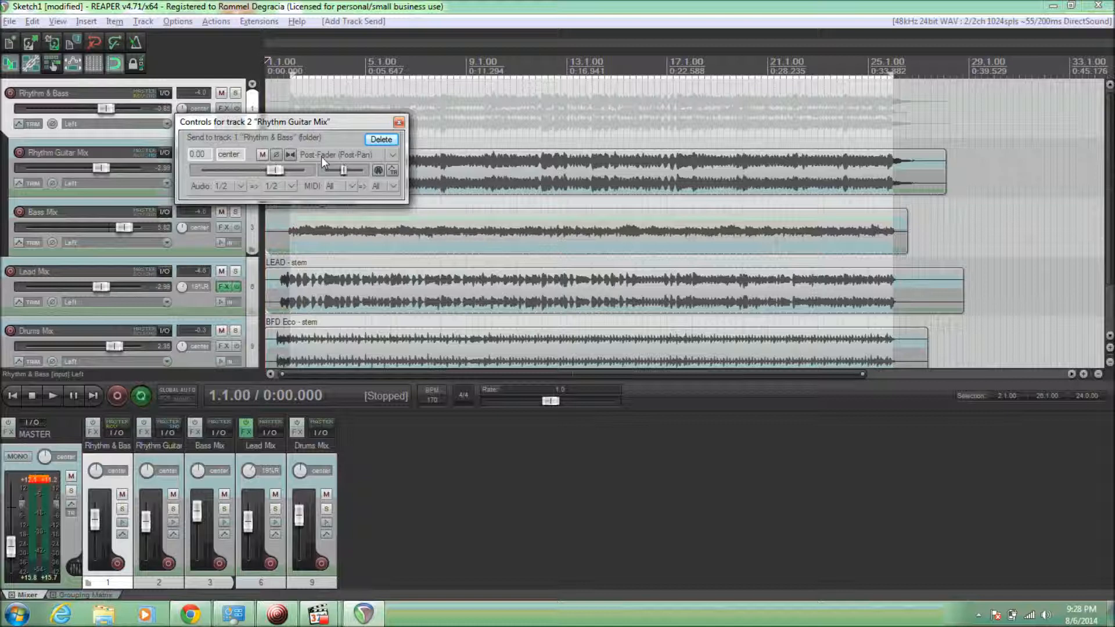
Step: Review the Rhythm Guitar Mix send's Post-Fader and Audio channel options, then open Rhythm & Bass routing
left_click(346, 154)
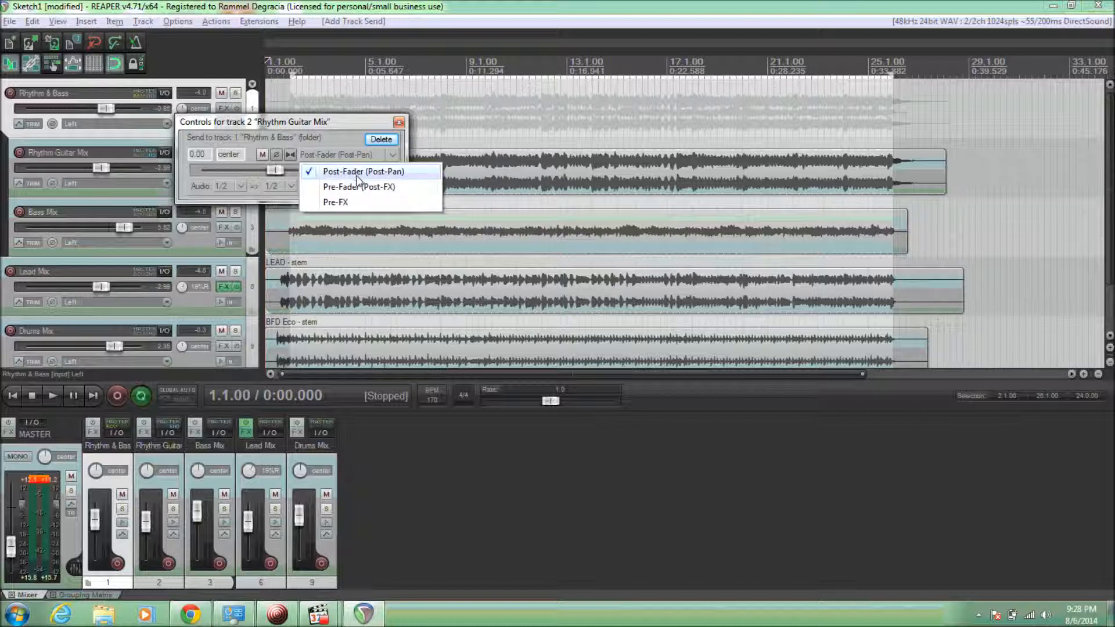
mouse_move(340, 205)
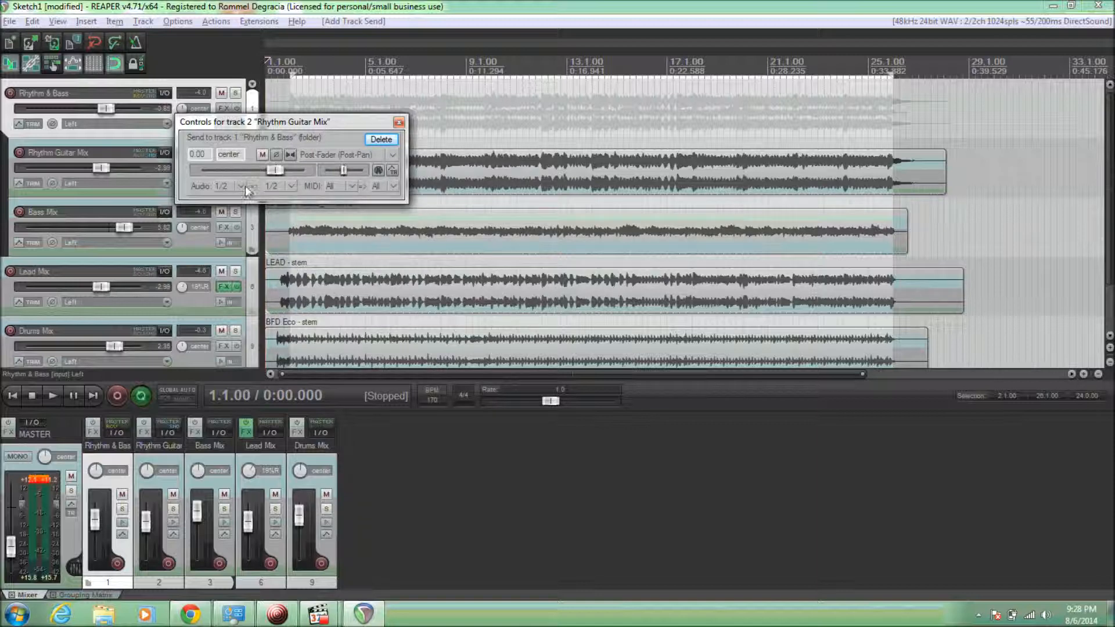
left_click(228, 186)
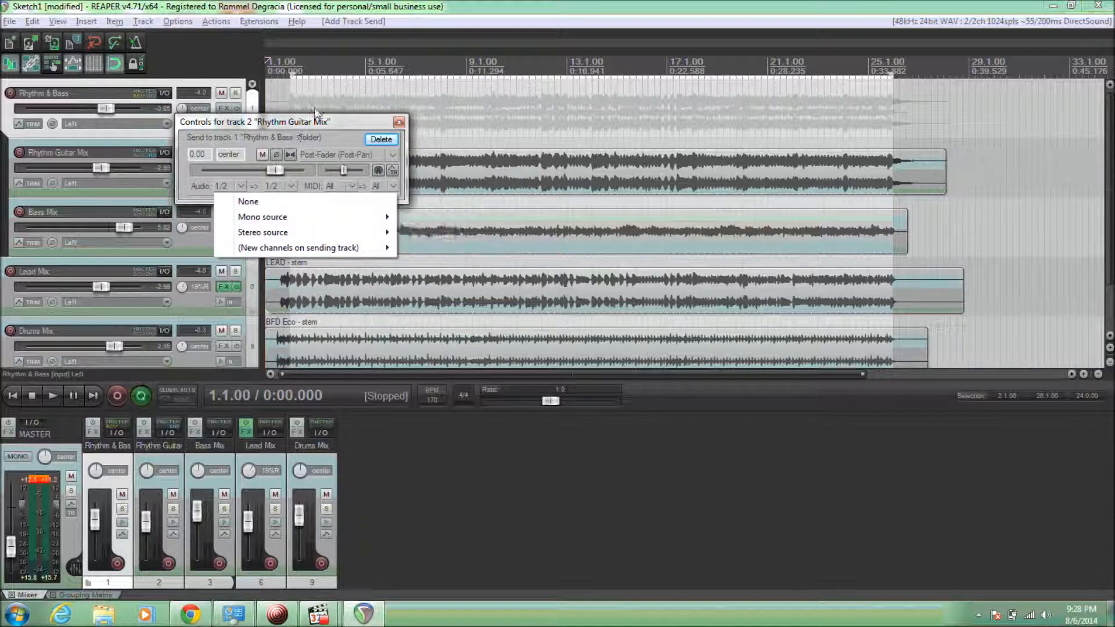
left_click(398, 121)
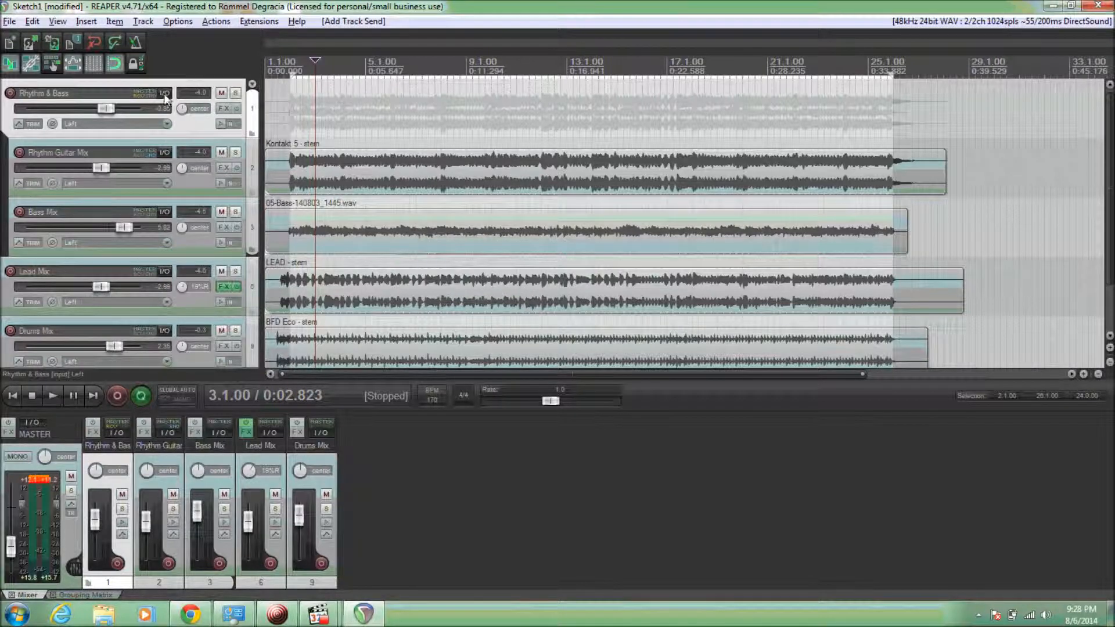
left_click(164, 92)
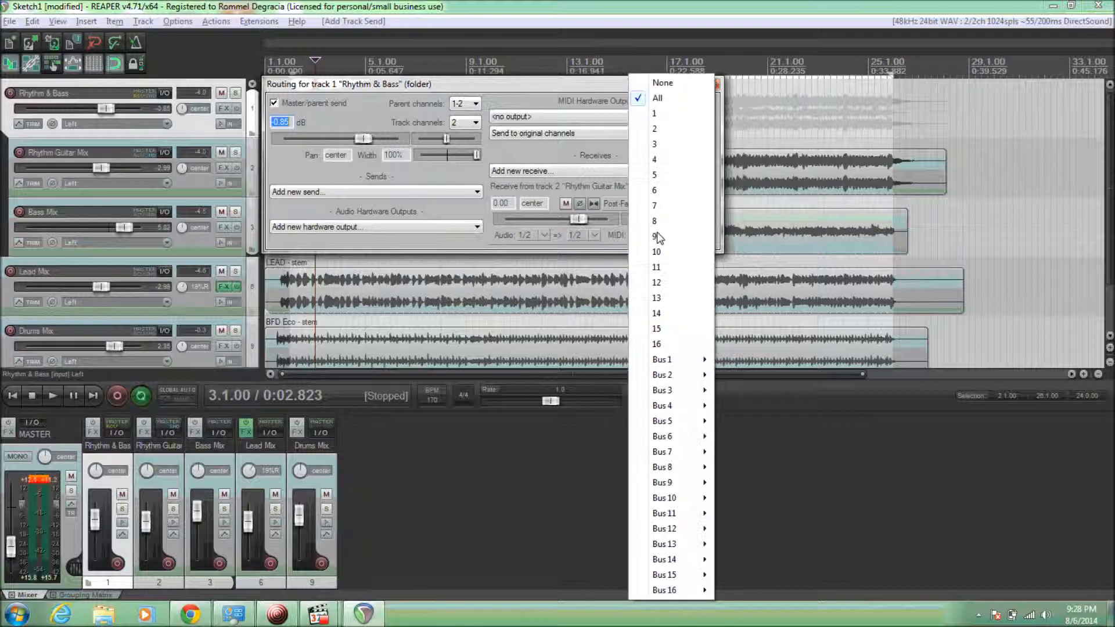
mouse_move(675, 559)
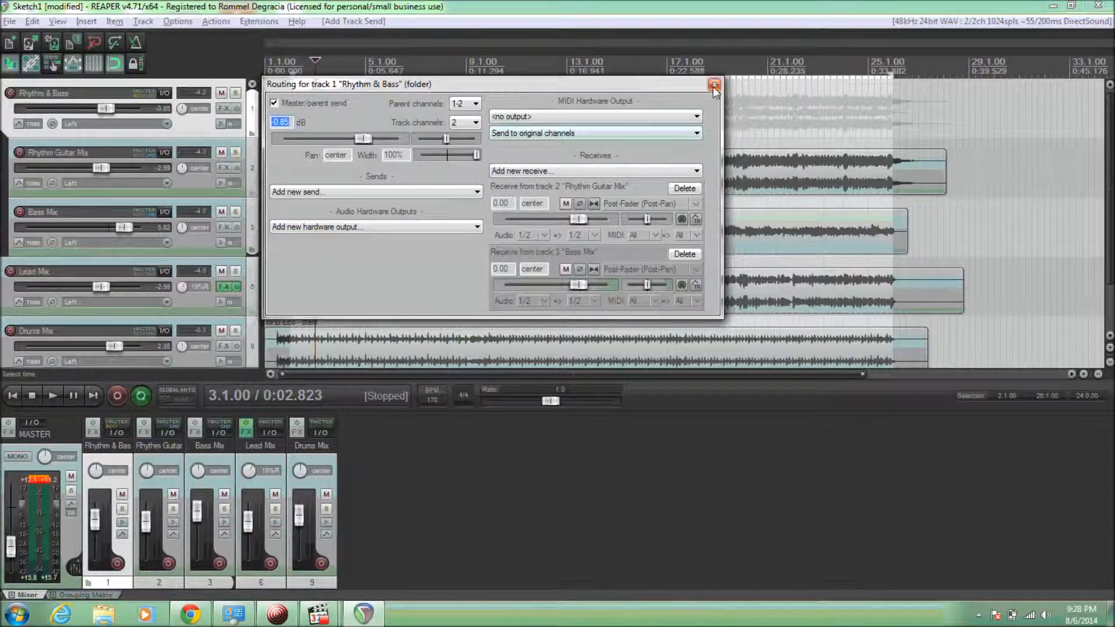
Step: Close routing, set the Rhythm & Bass fader to about -2.27 dB, and recheck its receives
left_click(715, 84)
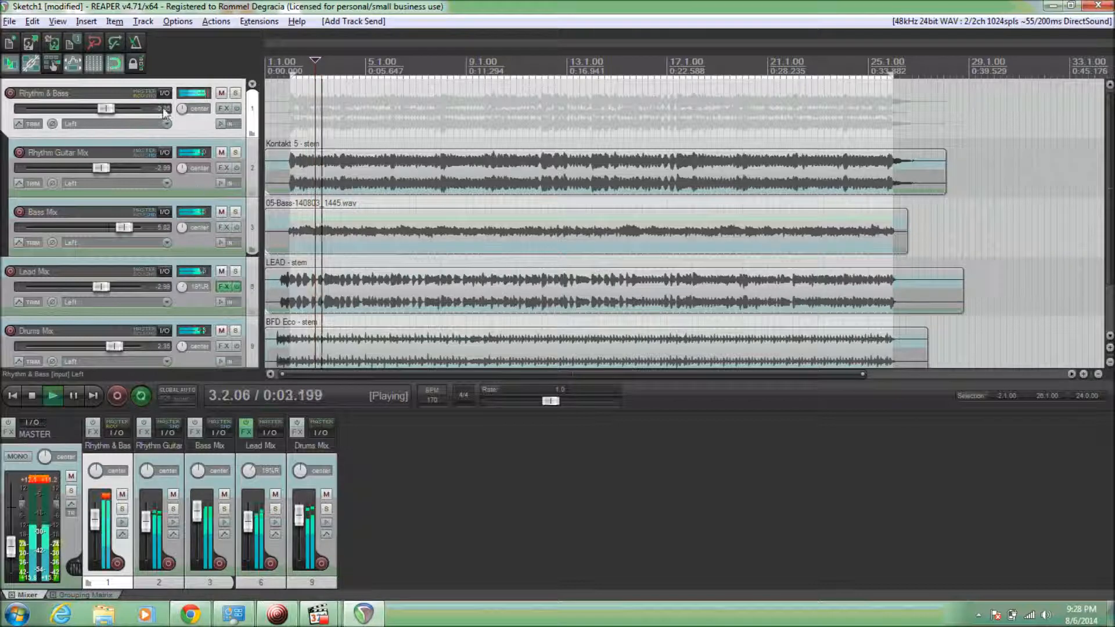
left_click_drag(106, 108, 62, 108)
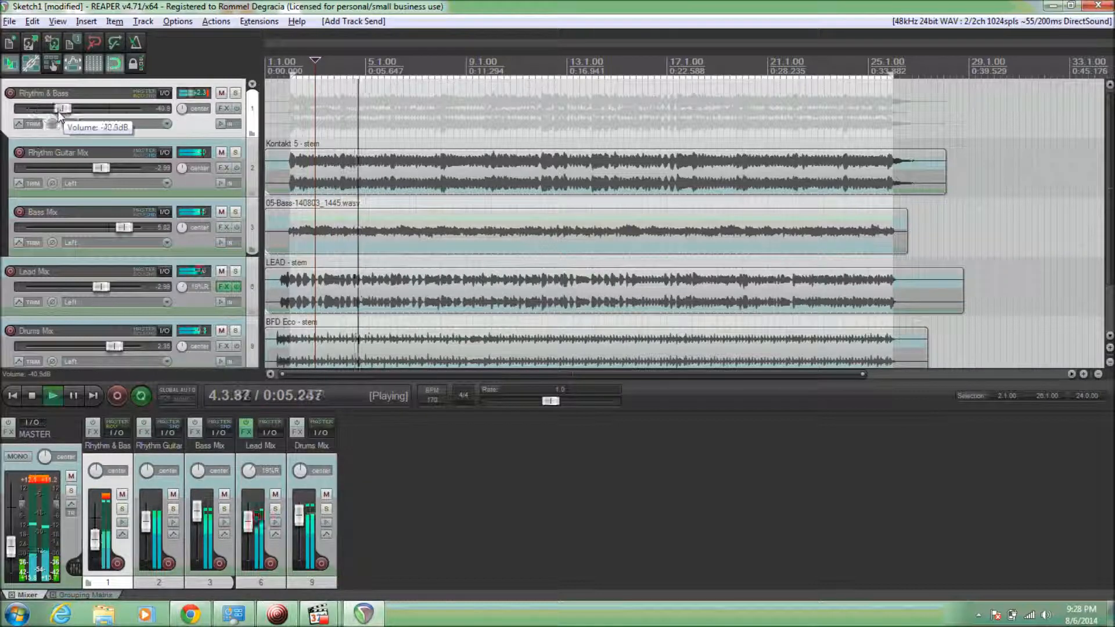
left_click_drag(60, 108, 104, 108)
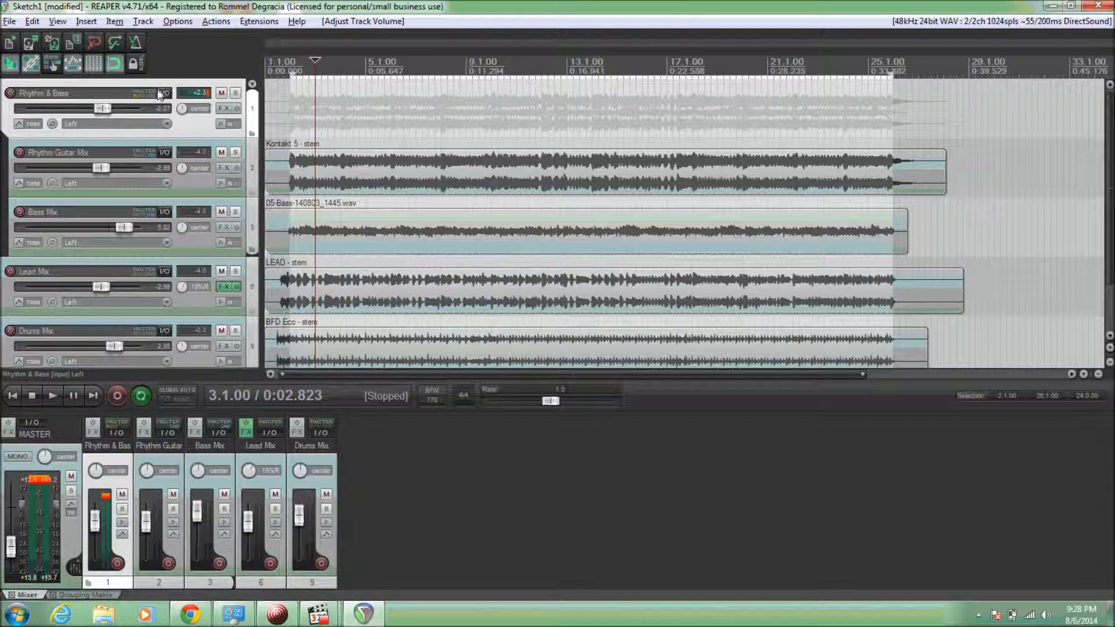
left_click(695, 204)
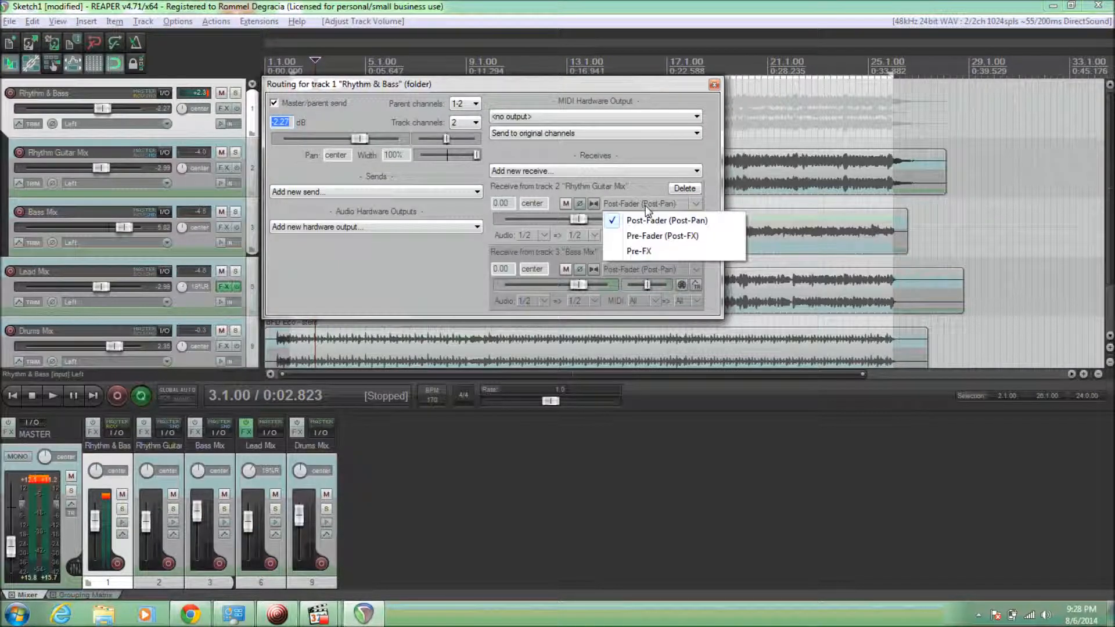
mouse_move(639, 251)
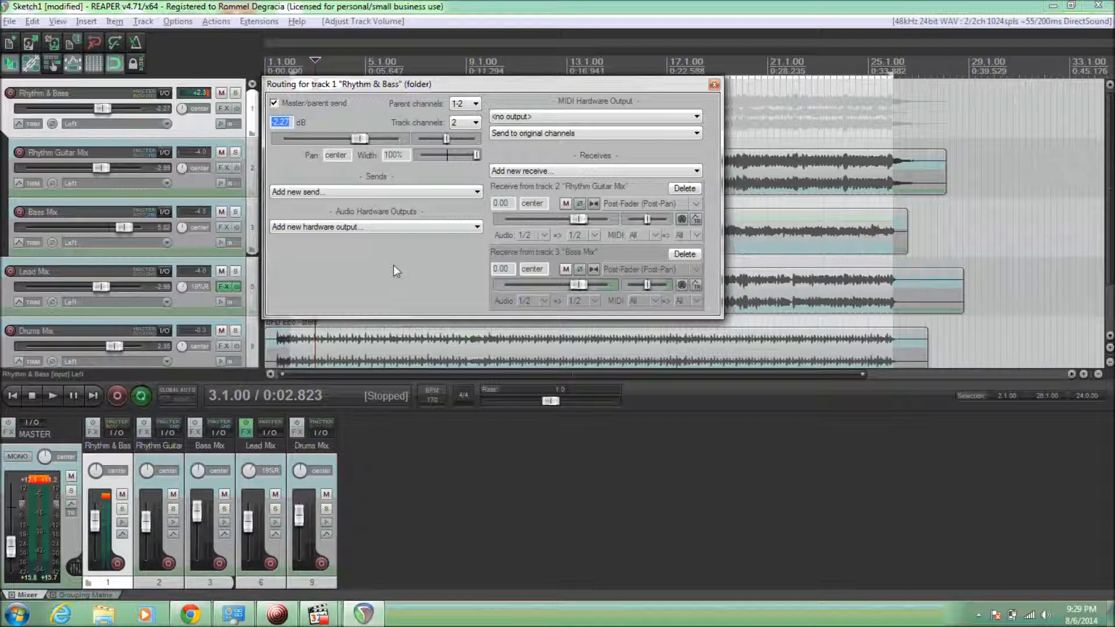
left_click(715, 84)
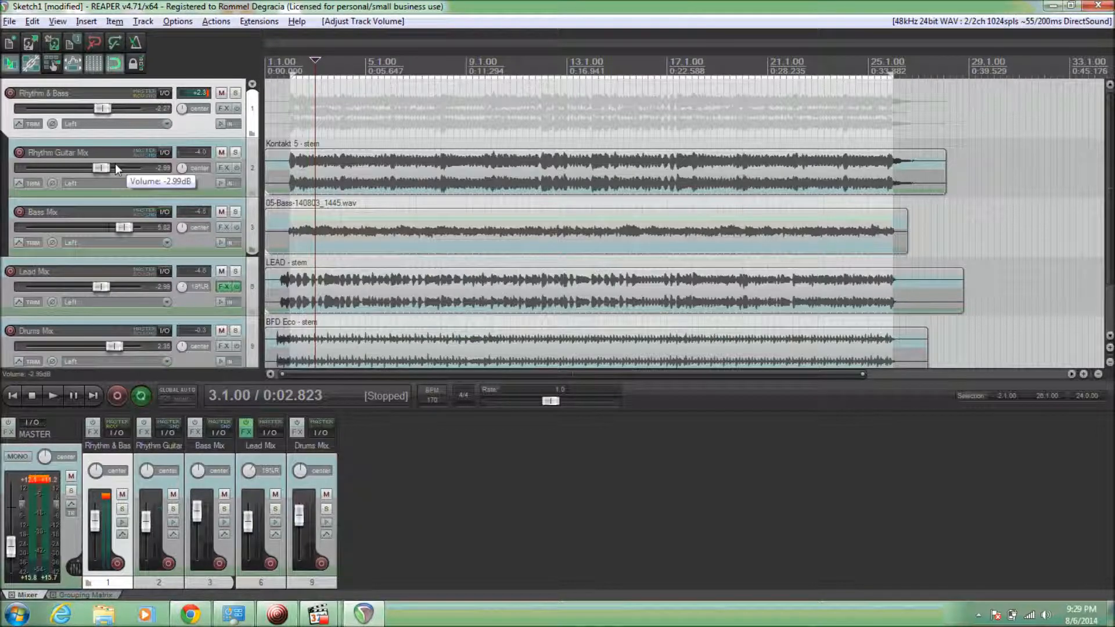
mouse_move(119, 126)
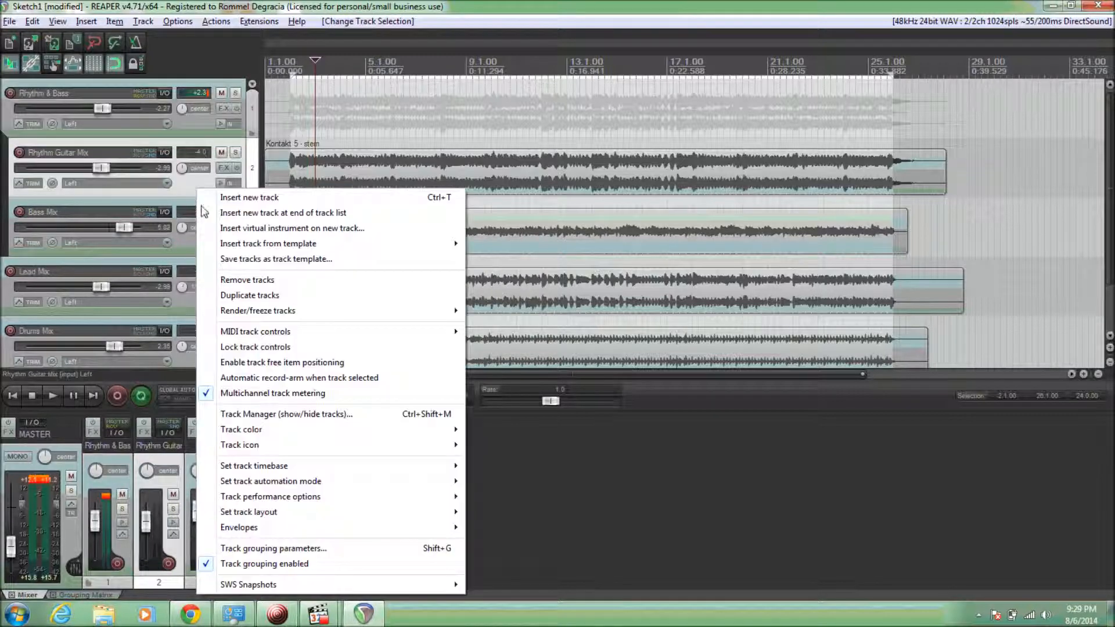
mouse_move(286, 414)
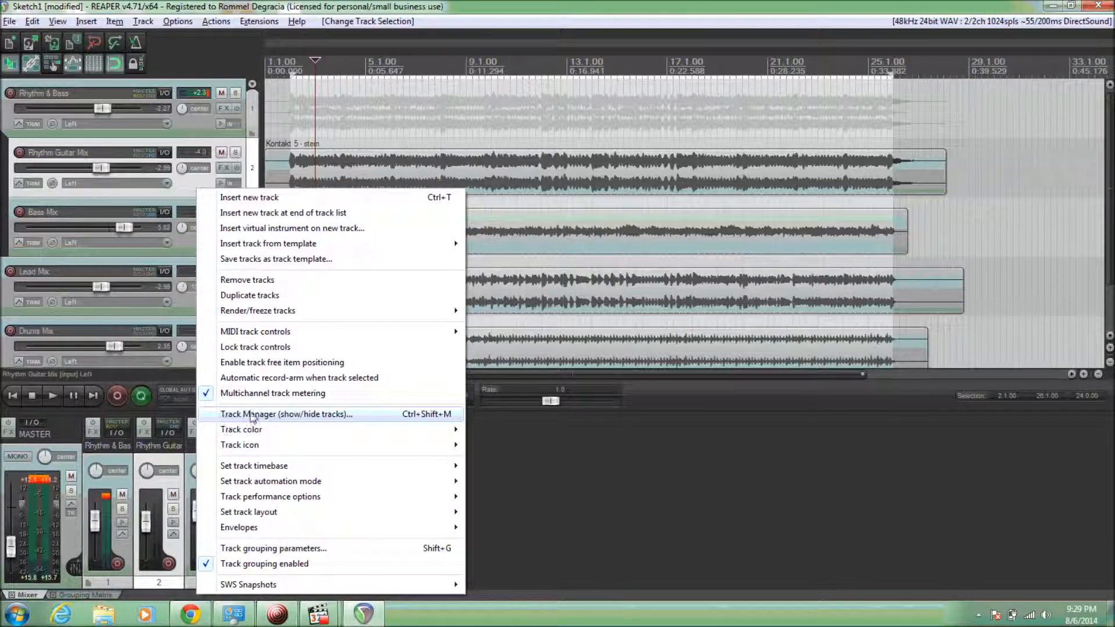
Step: Hide Rhythm Guitar Mix and Bass Mix via Track Manager, then play and adjust the folder's mixer fader
left_click(286, 414)
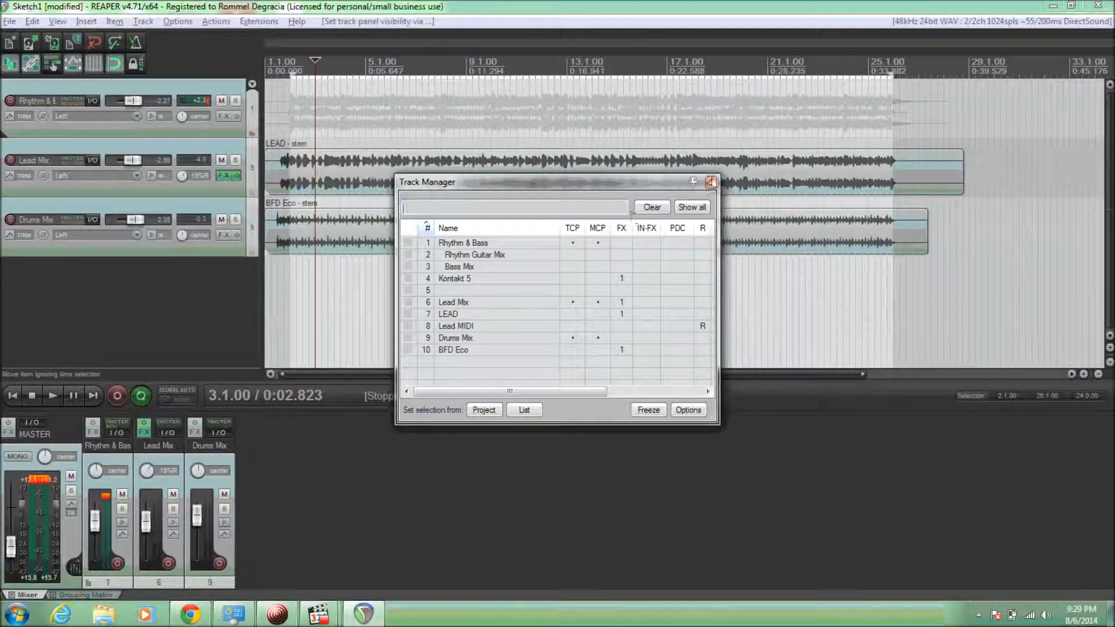
left_click(711, 181)
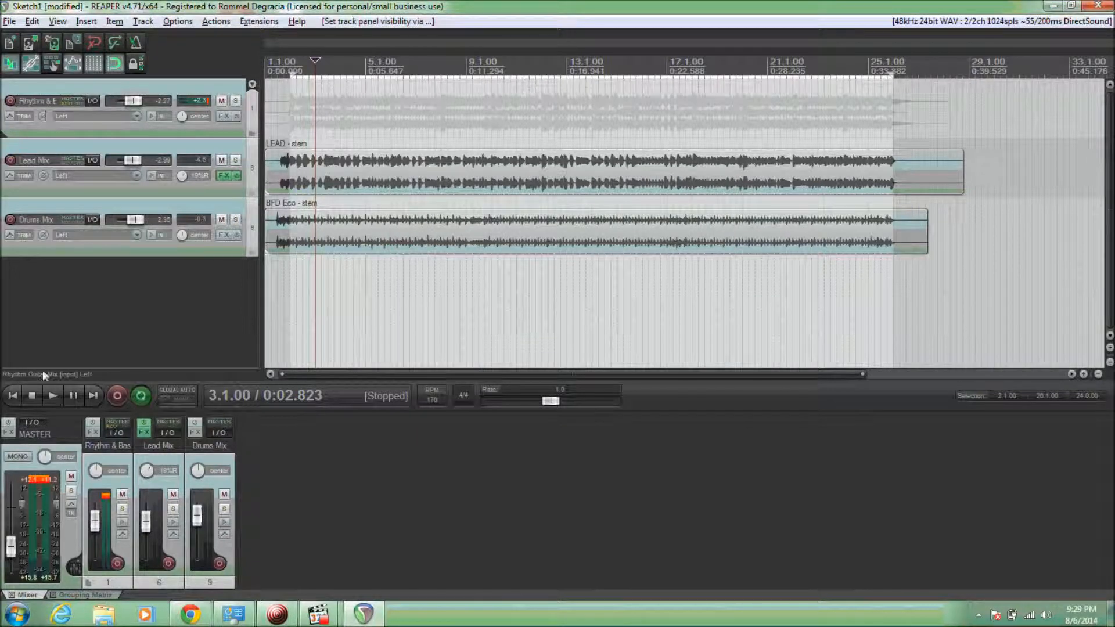
left_click(53, 395)
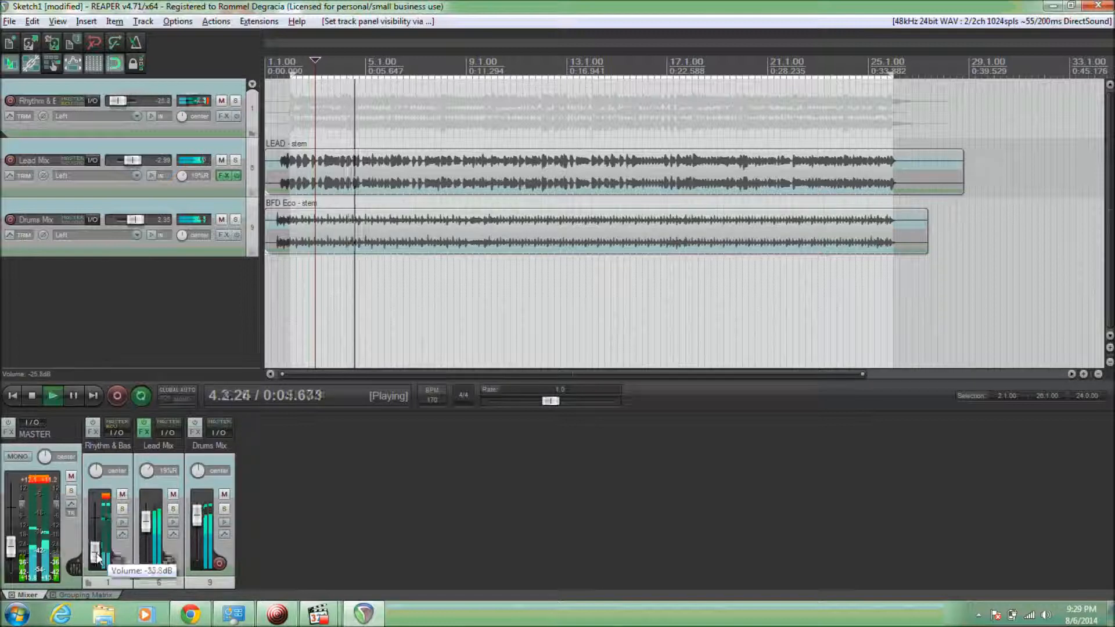
left_click_drag(96, 558, 96, 512)
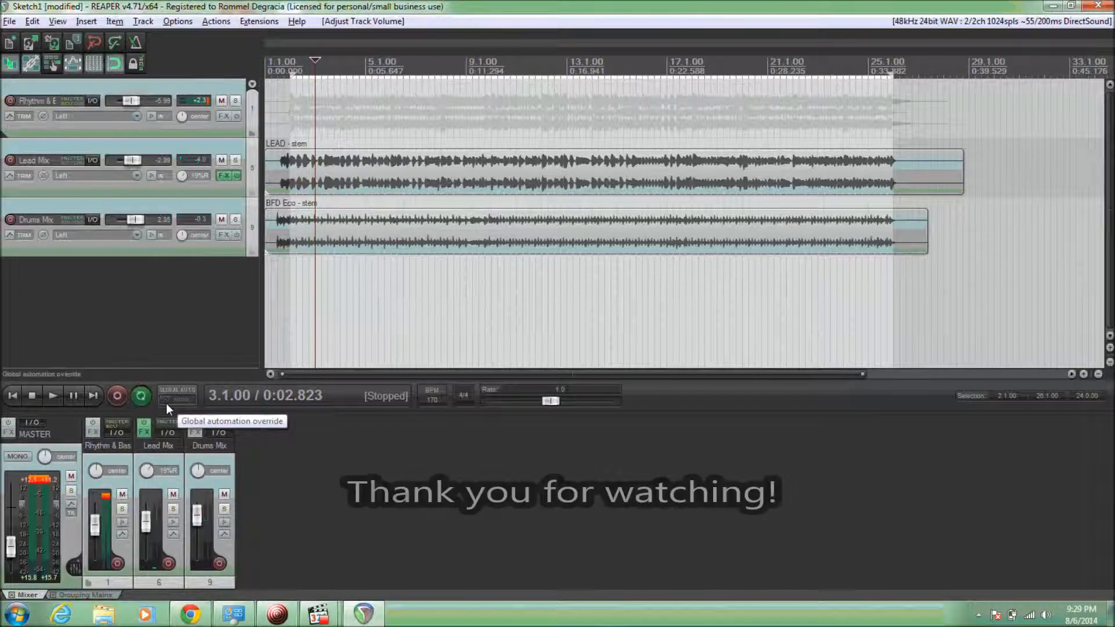
mouse_move(334, 345)
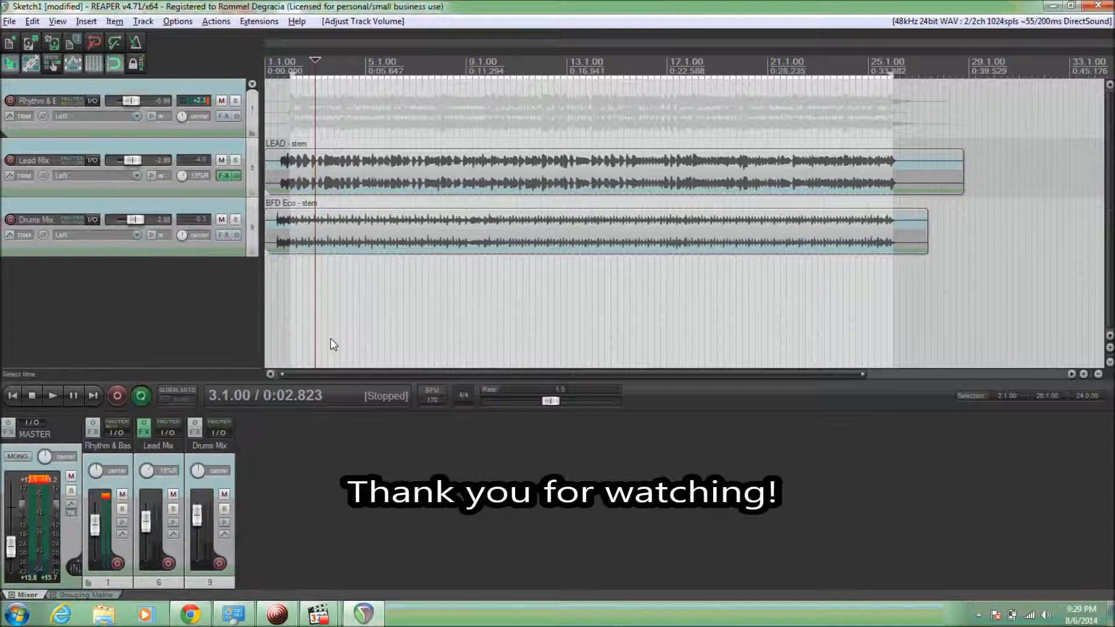
mouse_move(331, 339)
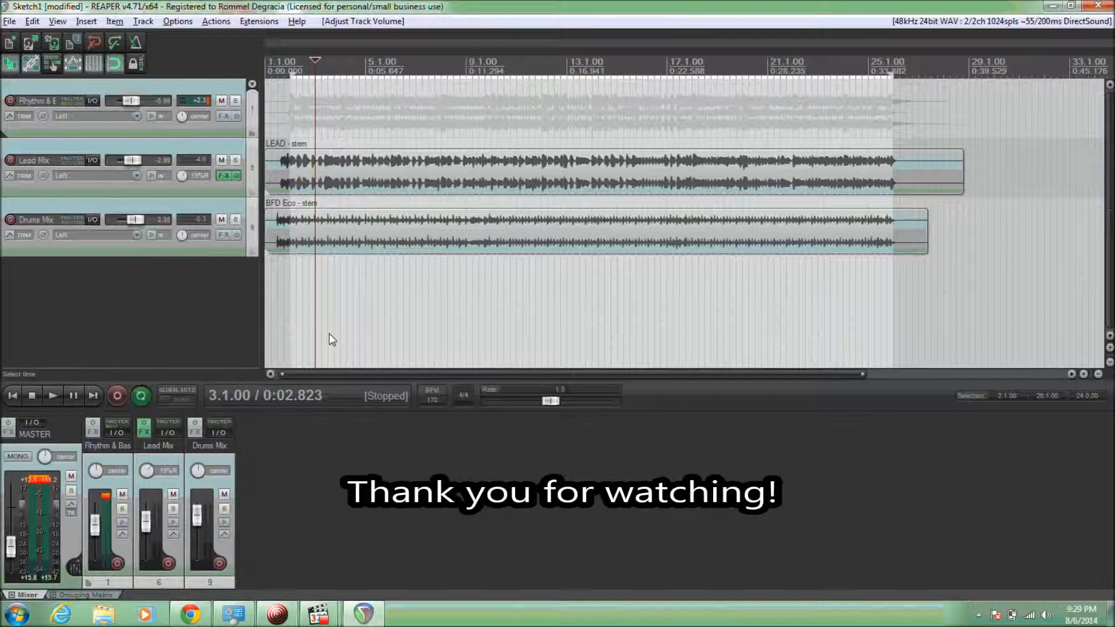